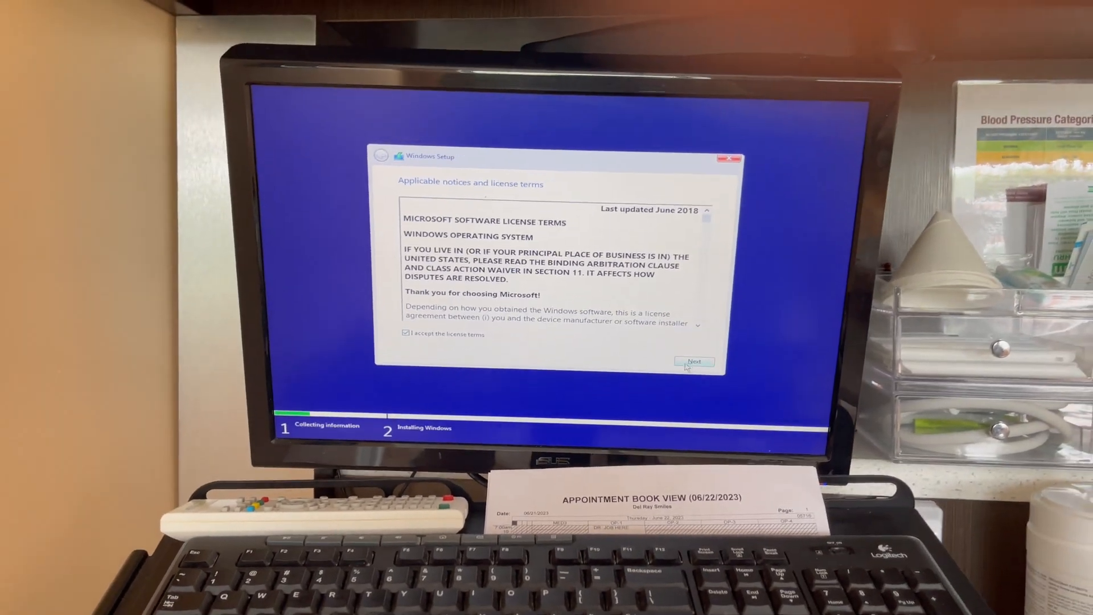
Continue past the accepted license terms to the install location screen.
left_click(693, 363)
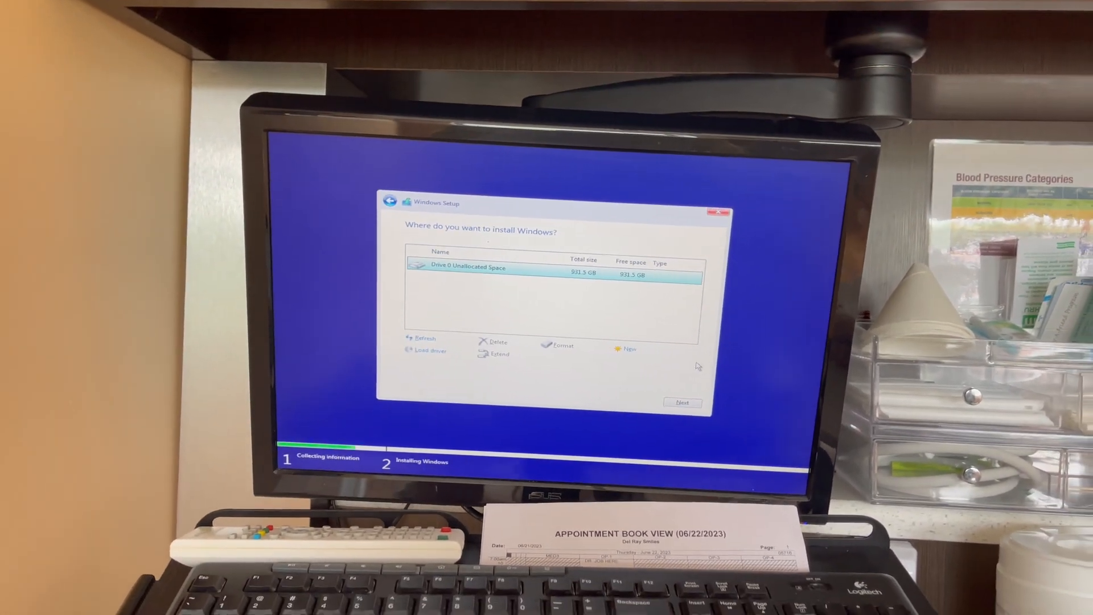
Create a full-size partition on the 931.5 GB drive and install Windows onto Drive 0 Partition 2.
left_click(628, 348)
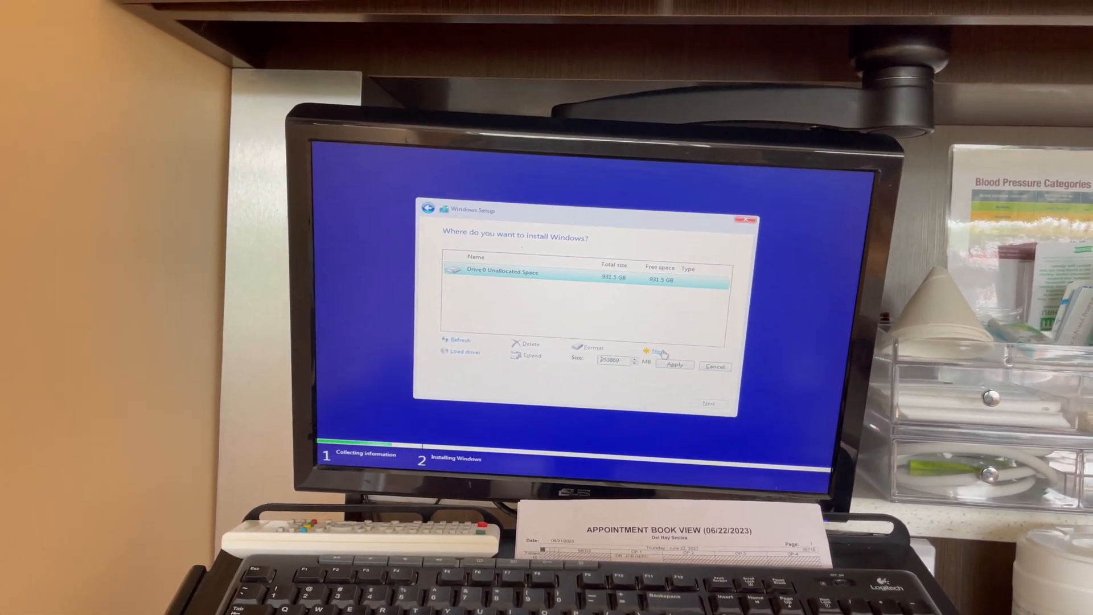
left_click(673, 365)
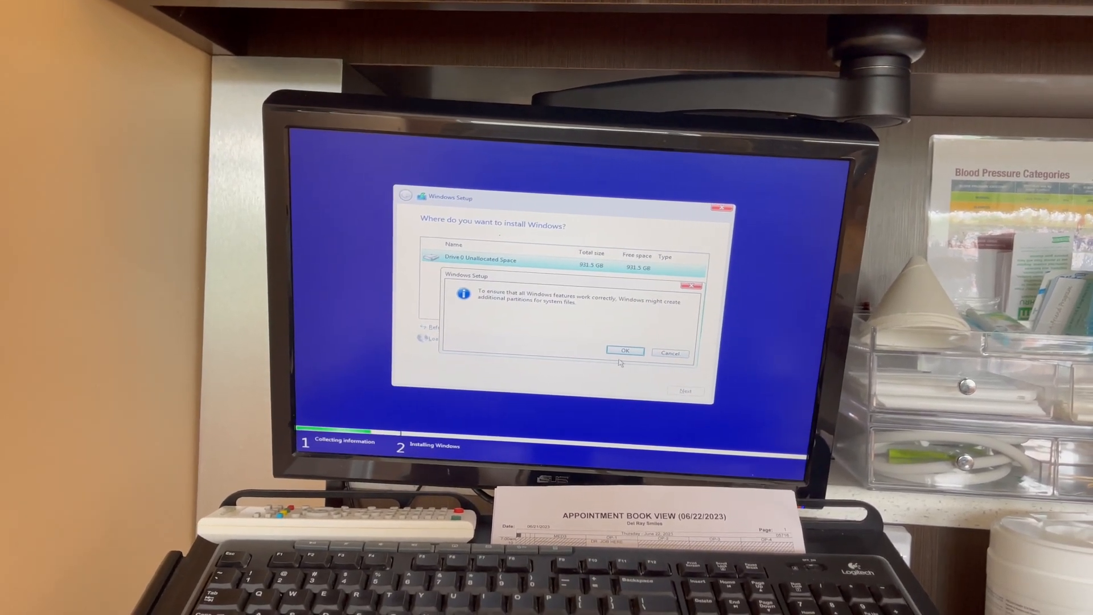
left_click(623, 351)
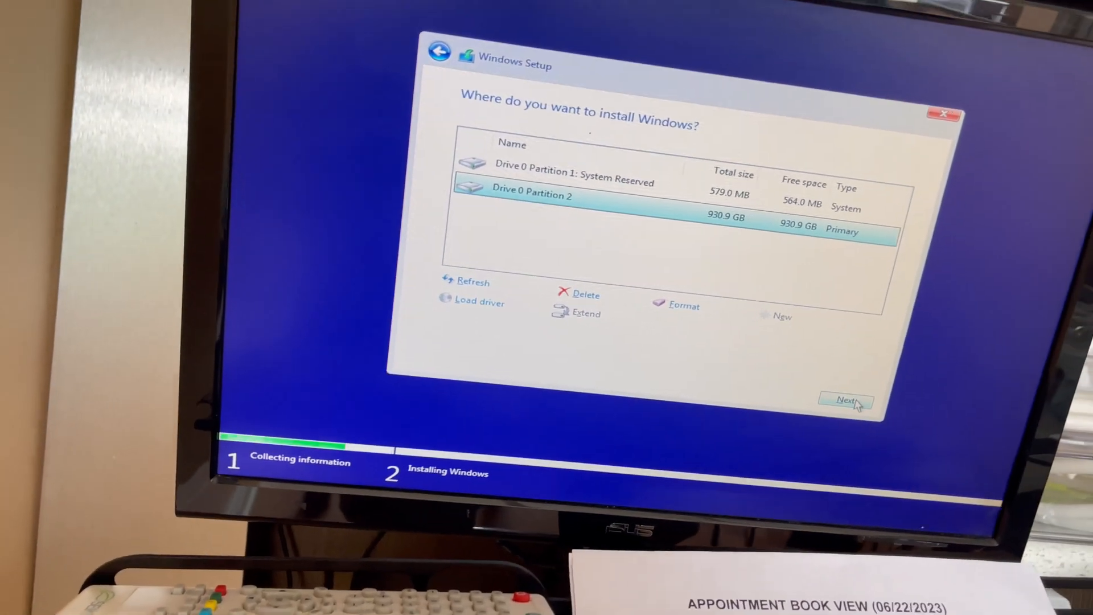
left_click(845, 400)
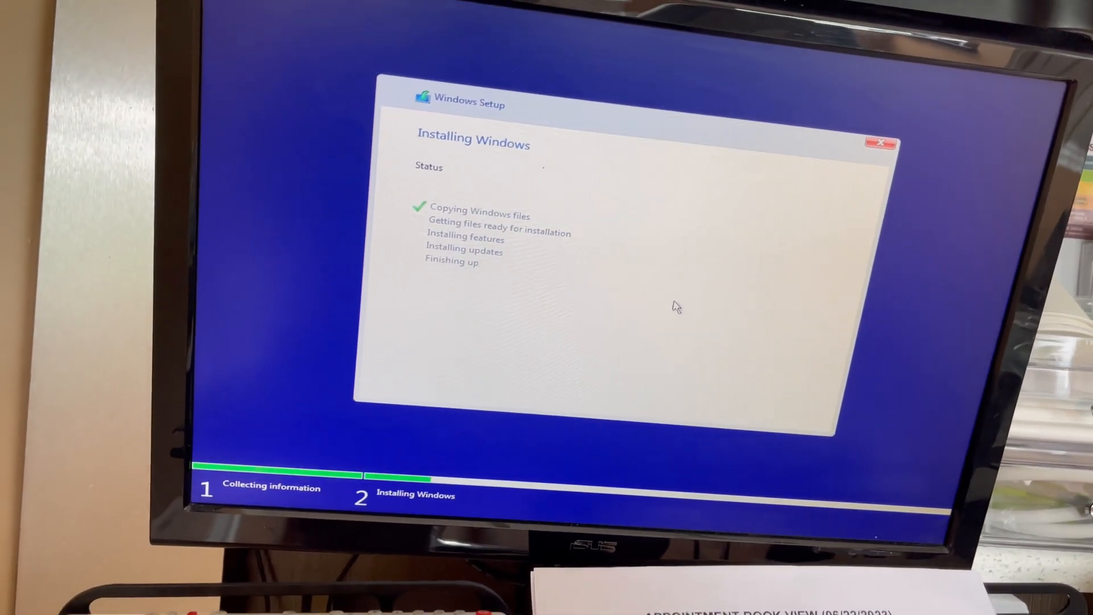